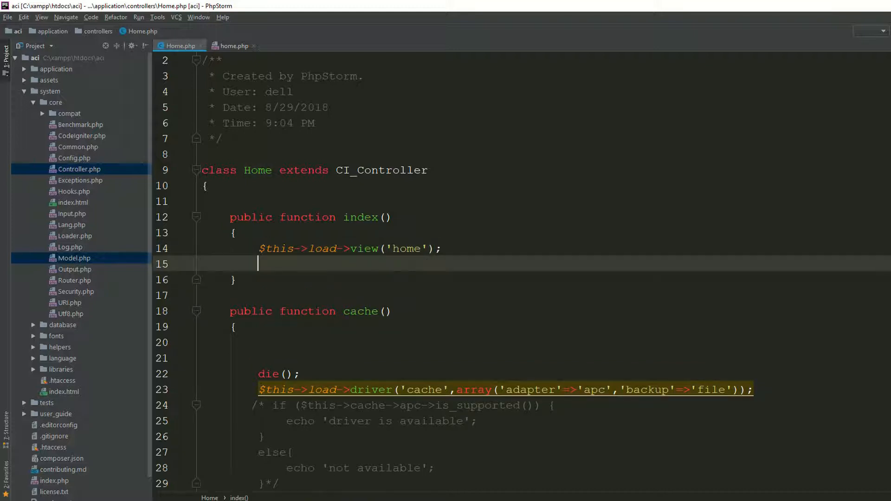
# - Add $this->load->library('form_validaiton'); below the home view call and start a new line
pyautogui.write('$this')
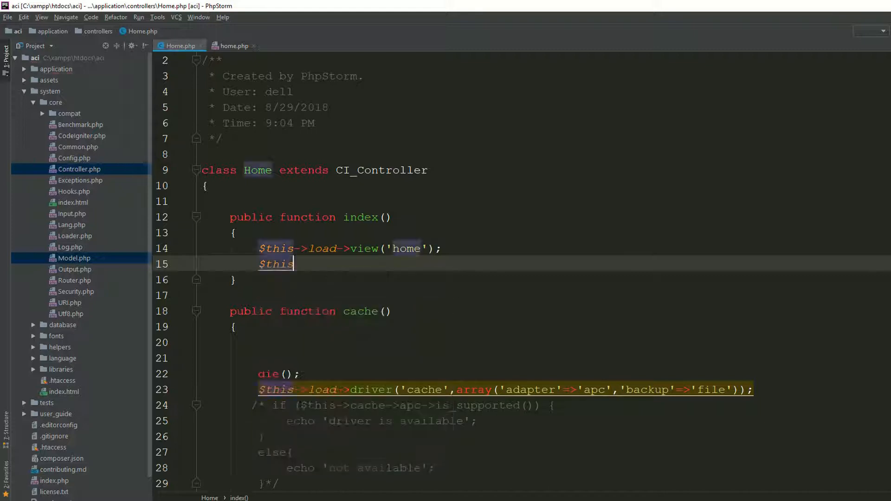
pyautogui.write('->load->i')
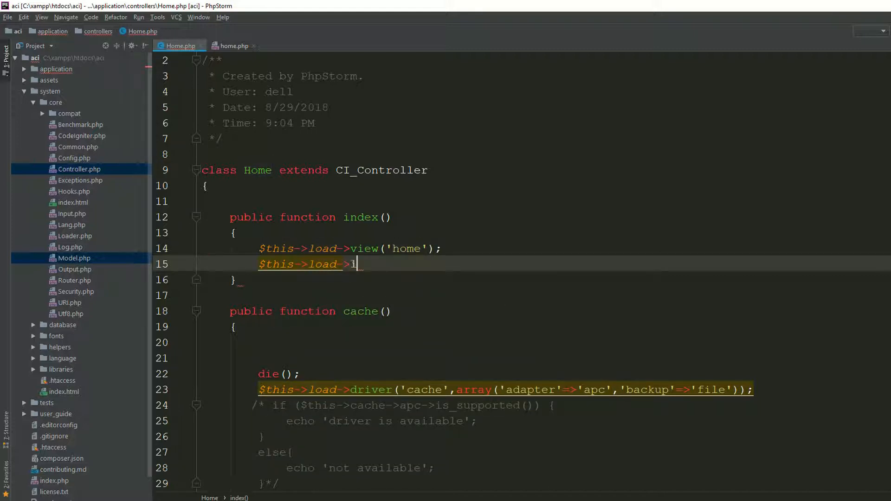
pyautogui.write("library('')")
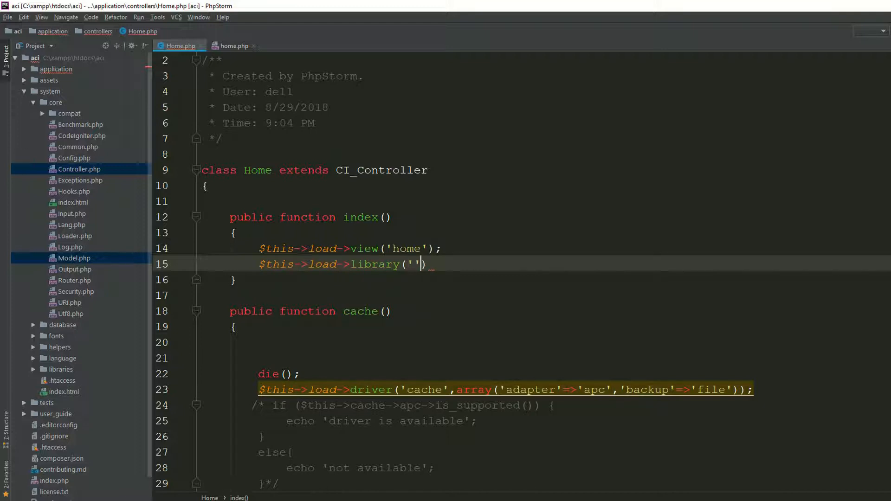
pyautogui.write('form_validaiton')
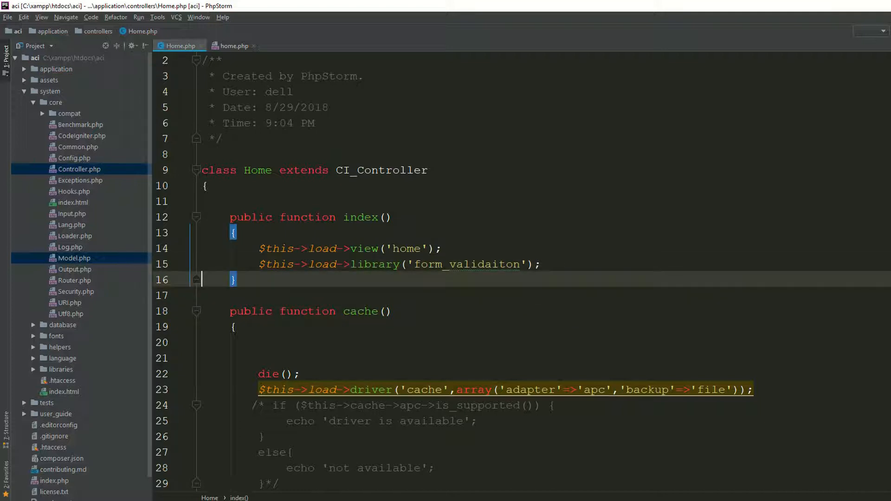
pyautogui.press('enter')
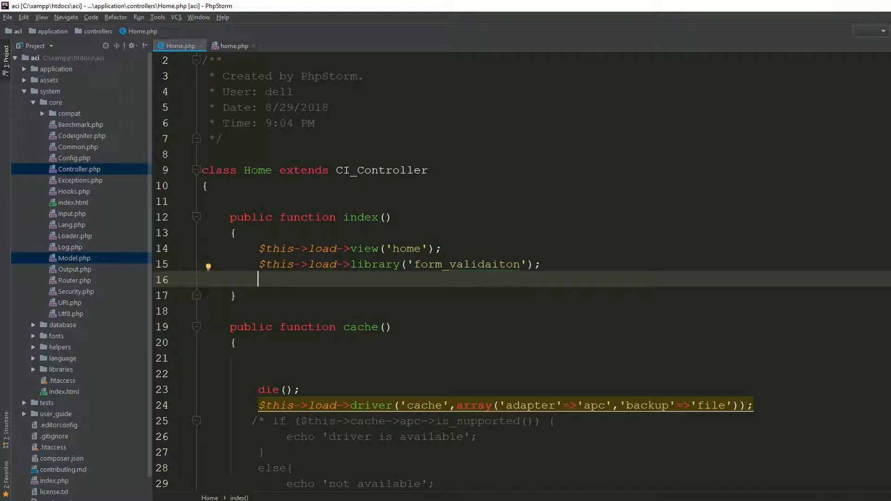
# - Type $this->form_validation-> to test for suggestions, then remove the unfinished line
pyautogui.write('$tj')
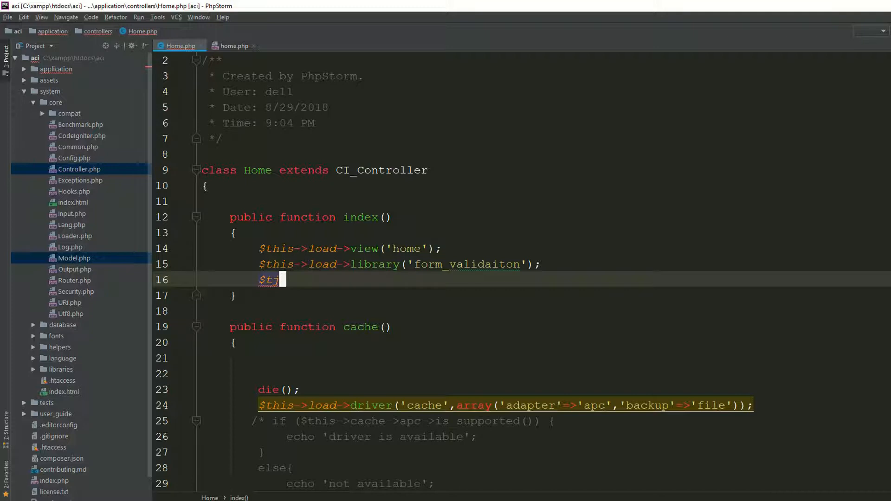
pyautogui.write('\\\\\\')
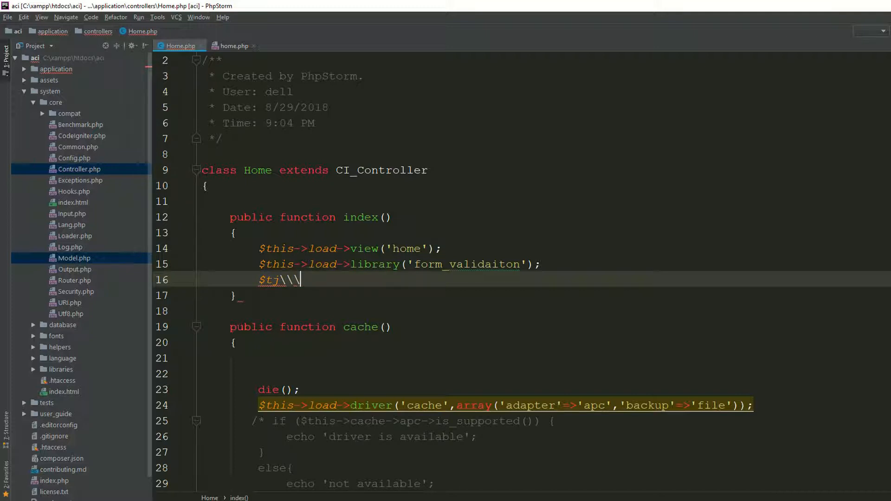
pyautogui.write('this')
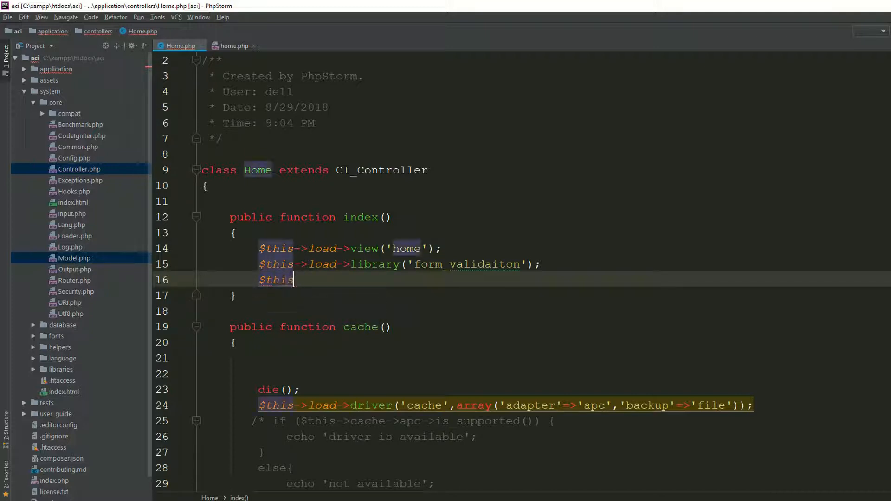
pyautogui.write('->form')
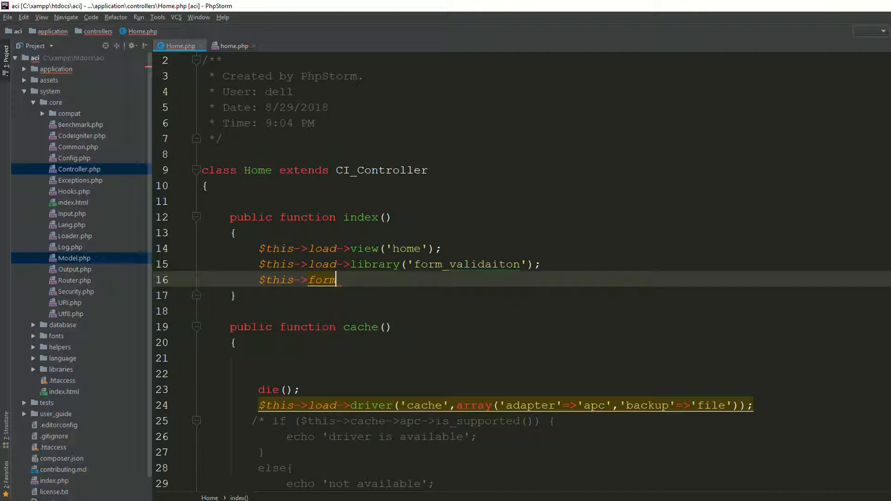
pyautogui.write('_vdal')
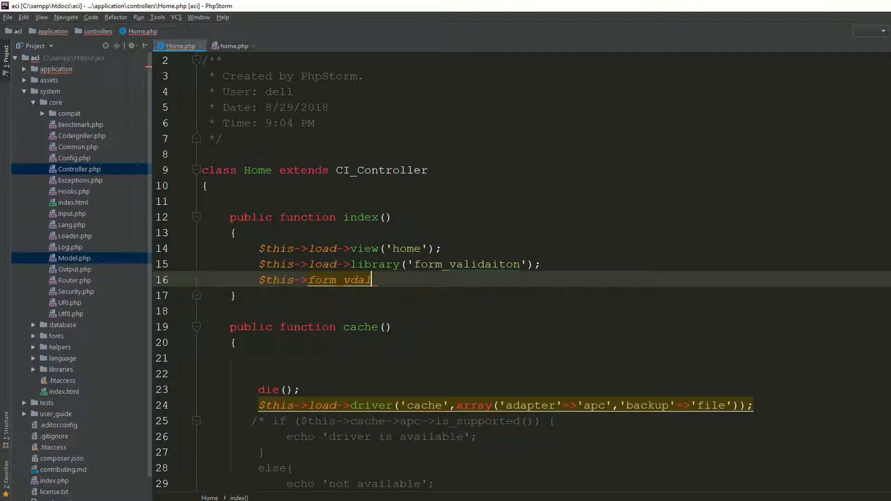
pyautogui.write('validation')
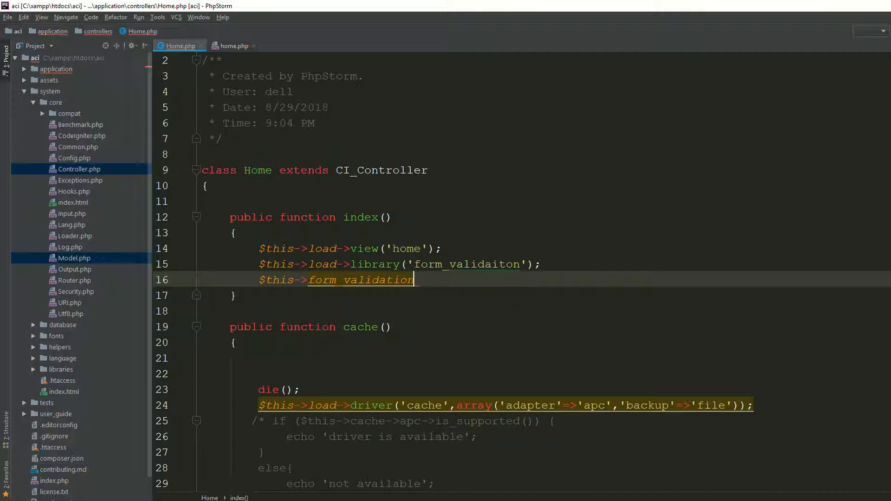
pyautogui.write('->')
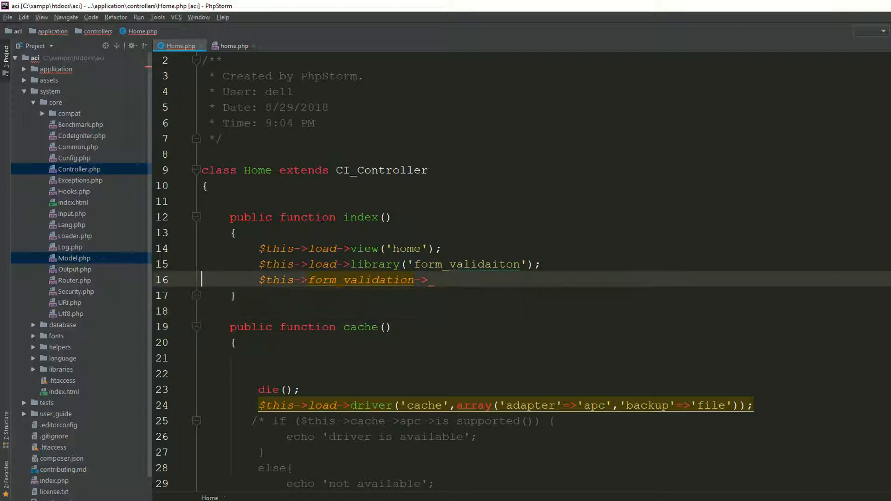
pyautogui.press('Ctrl+Y')
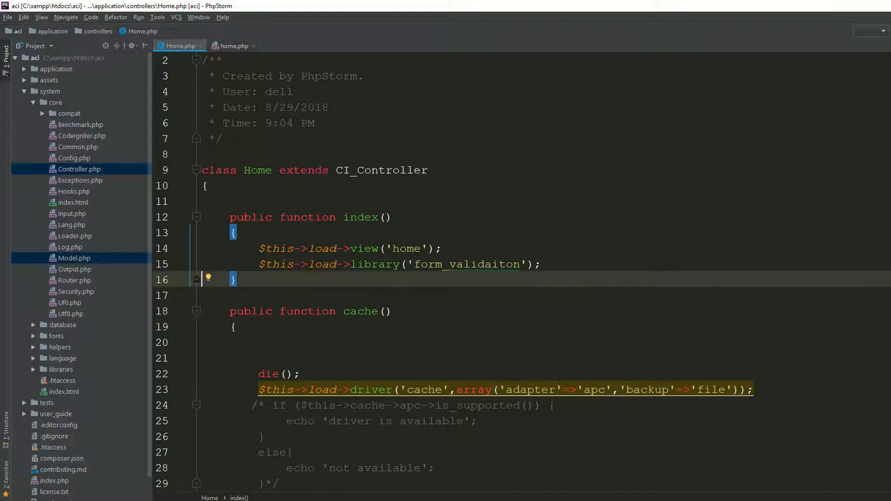
# - Bring the Chrome window with Bootstrap's download page to the front
pyautogui.click(216, 279)
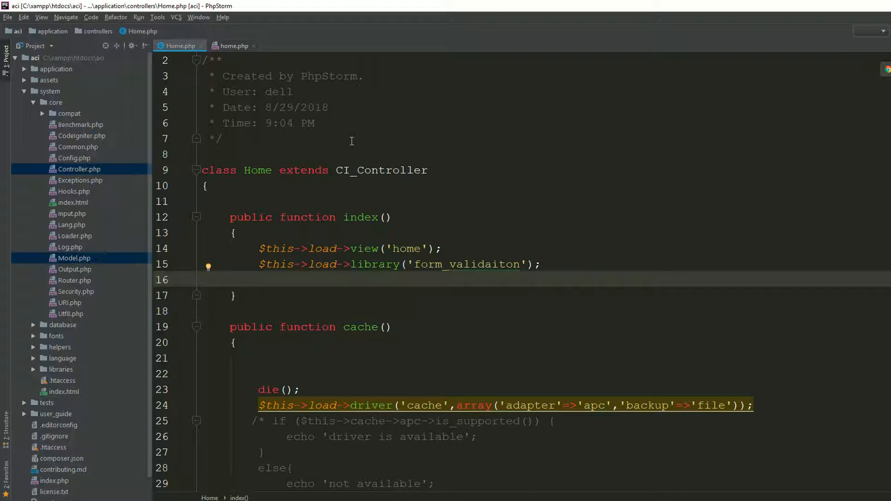
pyautogui.click(259, 279)
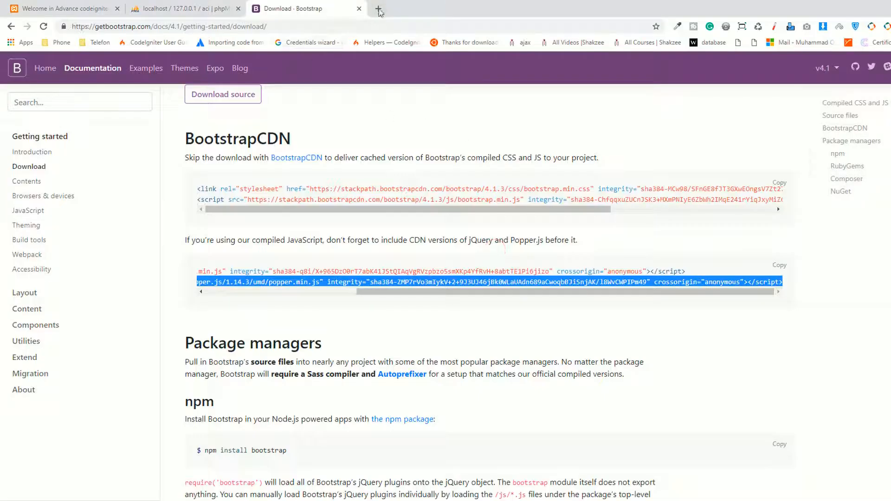
# - Search Google in a new tab for 'code completion in phpstorm codeigniter'
pyautogui.click(377, 9)
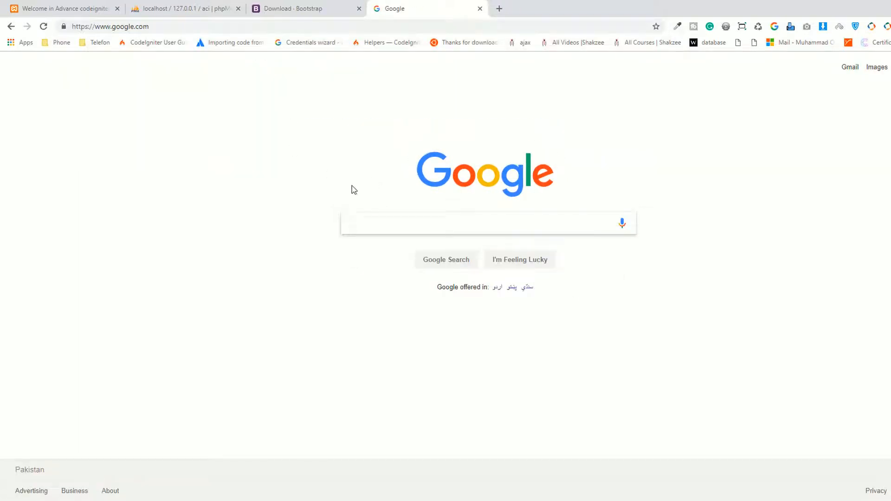
pyautogui.write('code compled')
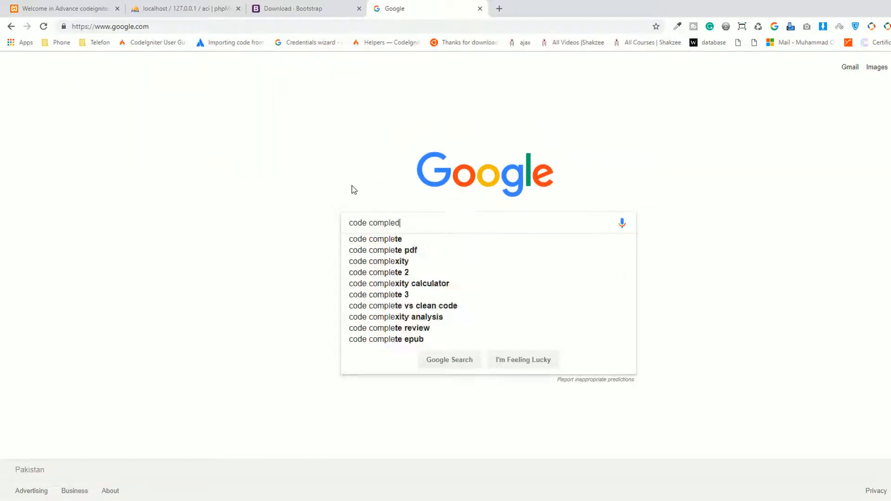
pyautogui.write('tion in')
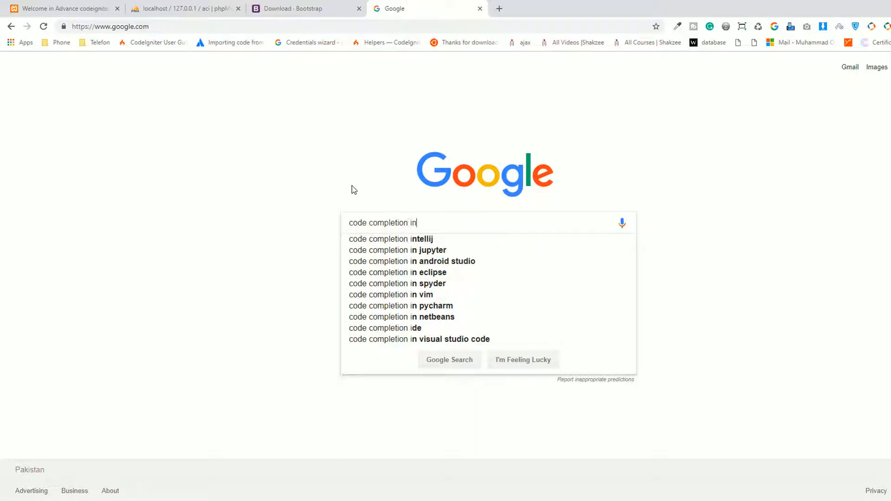
pyautogui.write('phpstorm')
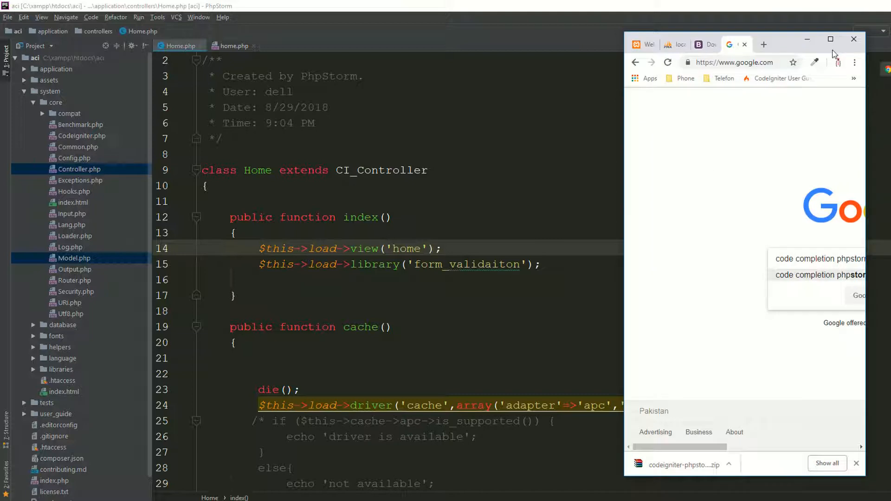
pyautogui.click(830, 39)
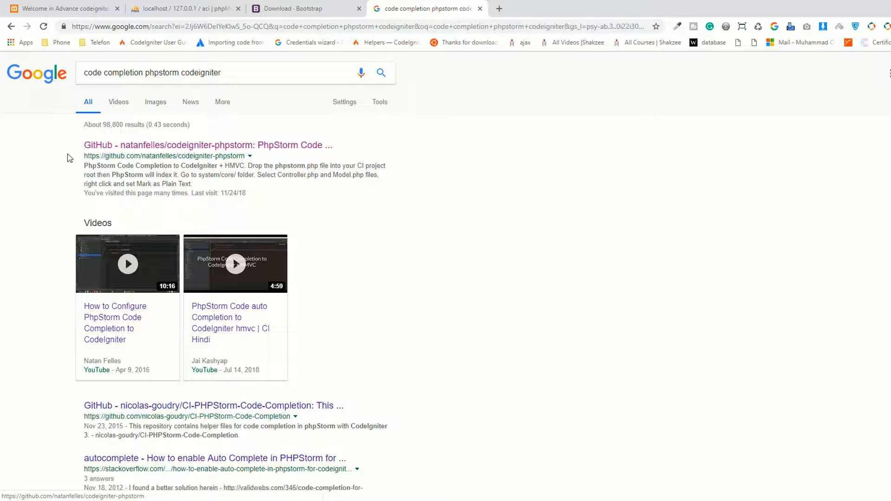
# - Open the 'GitHub - natanfelles/codeigniter-phpstorm' search result
pyautogui.click(207, 145)
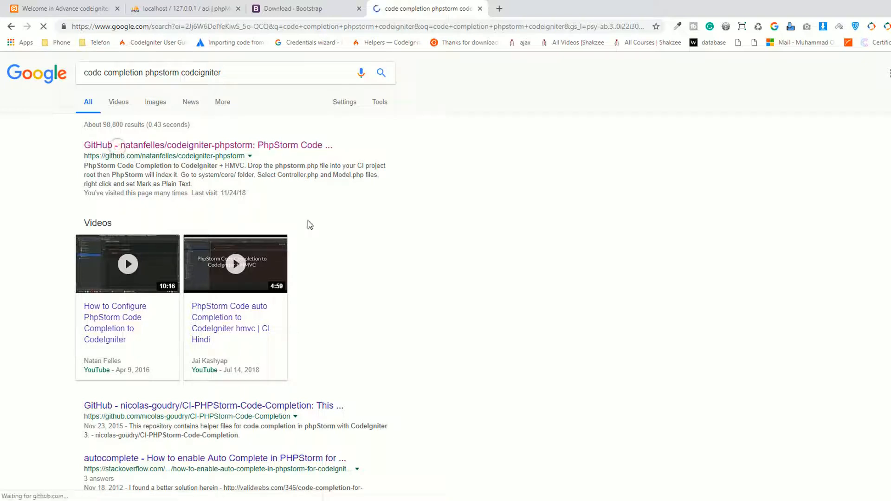
pyautogui.click(207, 145)
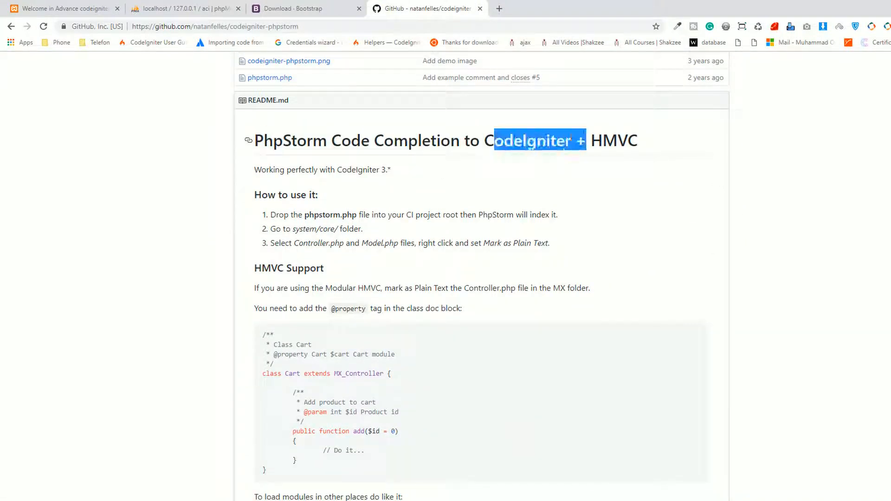
# - Skim the readme title, then choose Download ZIP for codeigniter-phpstorm
pyautogui.click(630, 146)
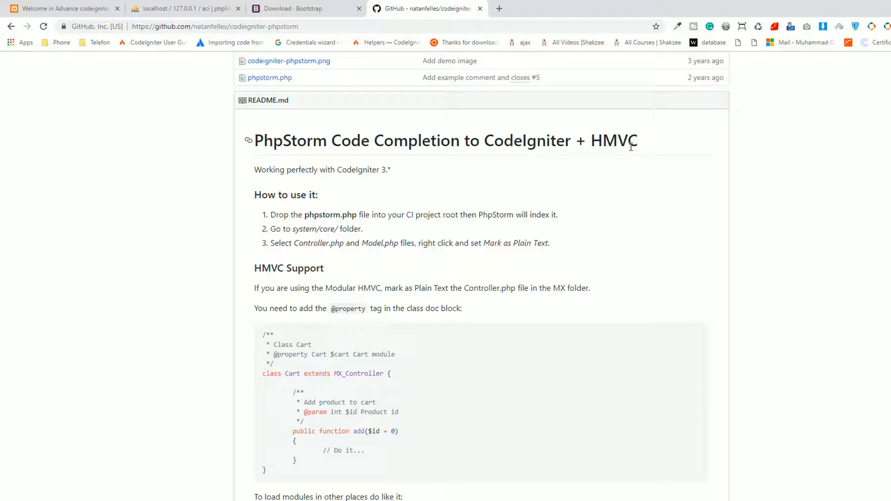
pyautogui.doubleClick(618, 140)
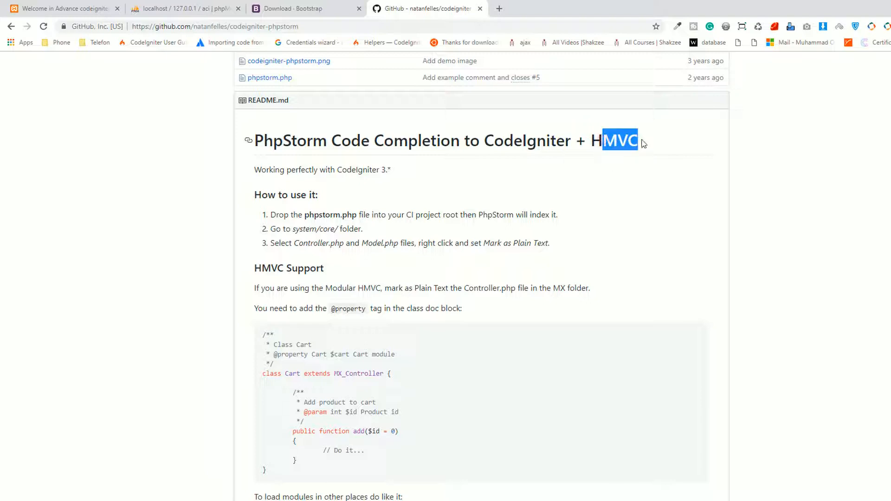
pyautogui.moveTo(235, 246)
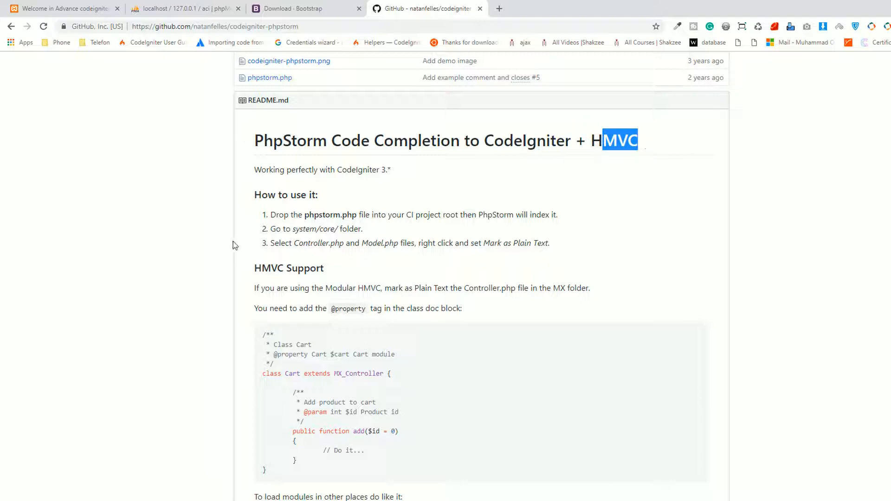
pyautogui.doubleClick(323, 215)
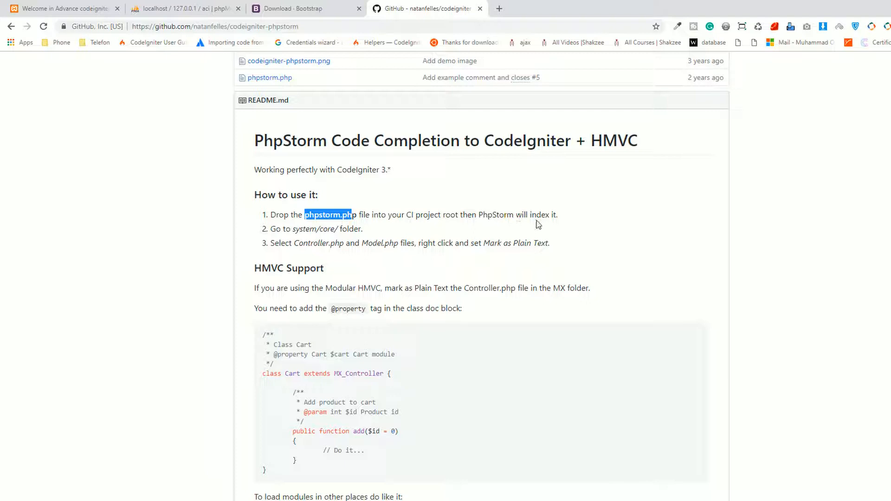
pyautogui.scroll(3)
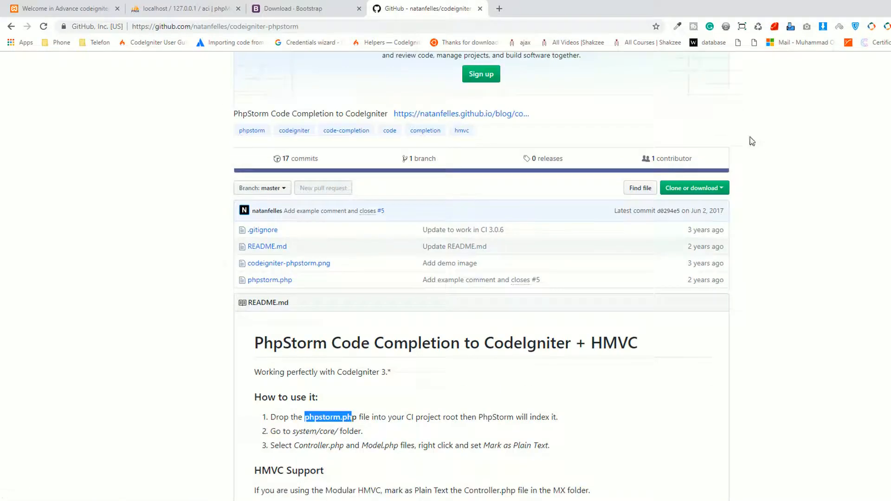
pyautogui.click(694, 187)
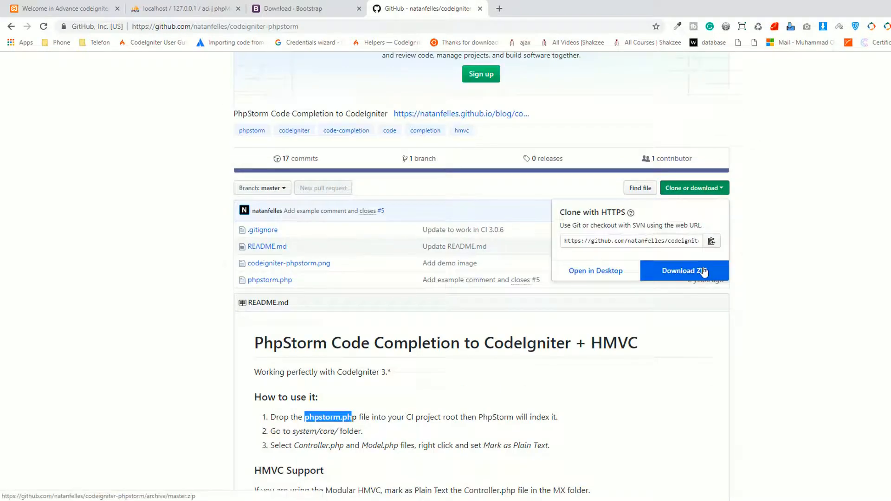
pyautogui.click(685, 271)
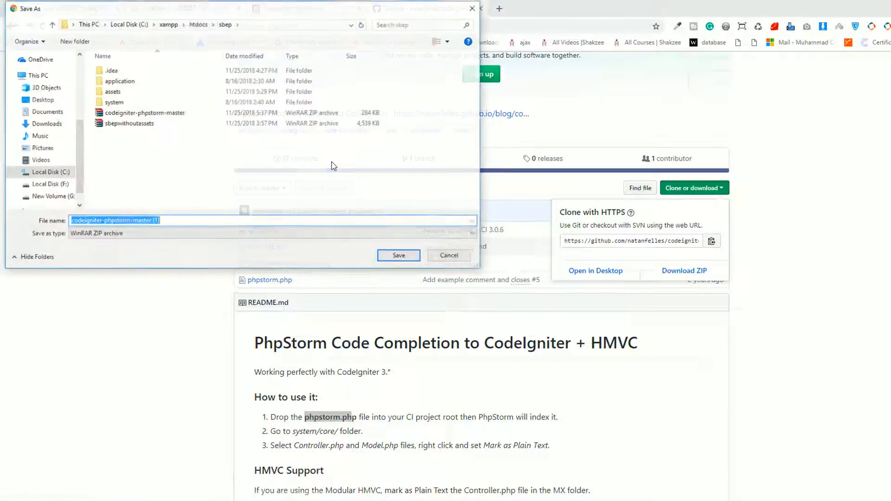
# - Point the Save As dialog at the aci folder under htdocs
pyautogui.click(198, 25)
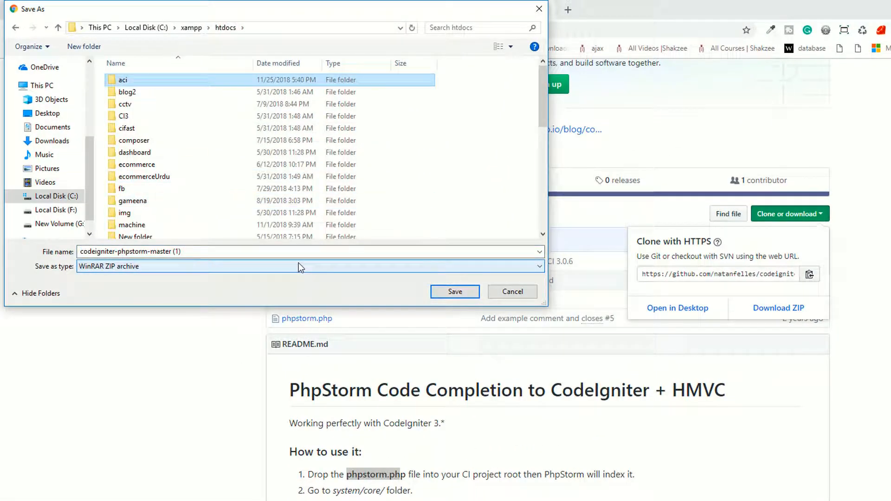
pyautogui.doubleClick(123, 80)
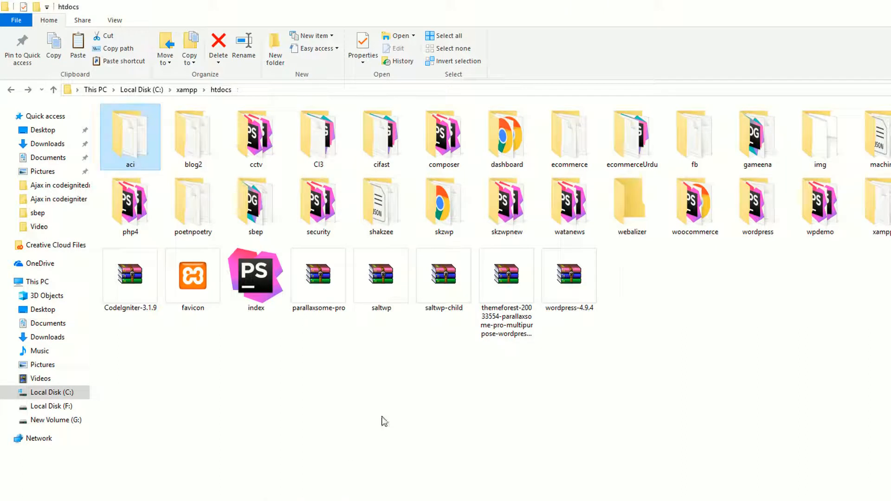
# - Open the ZIP from the aci folder in WinRAR and extract phpstorm.php into aci
pyautogui.doubleClick(130, 128)
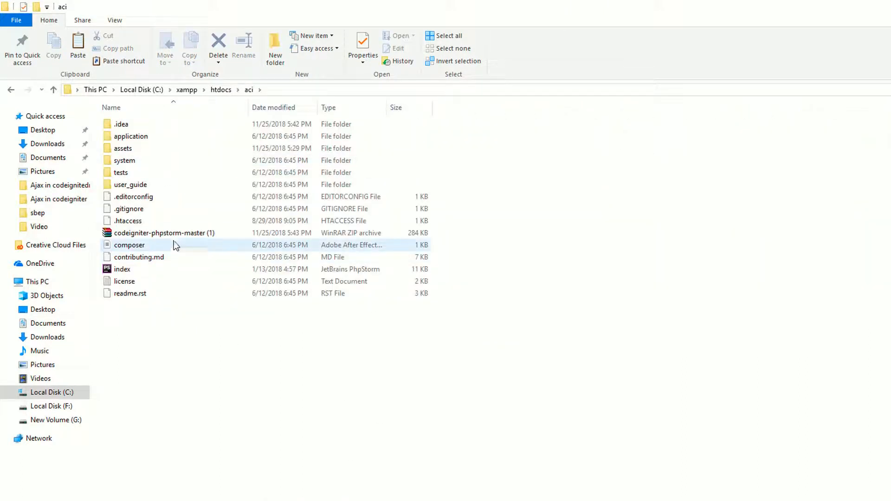
pyautogui.moveTo(162, 233)
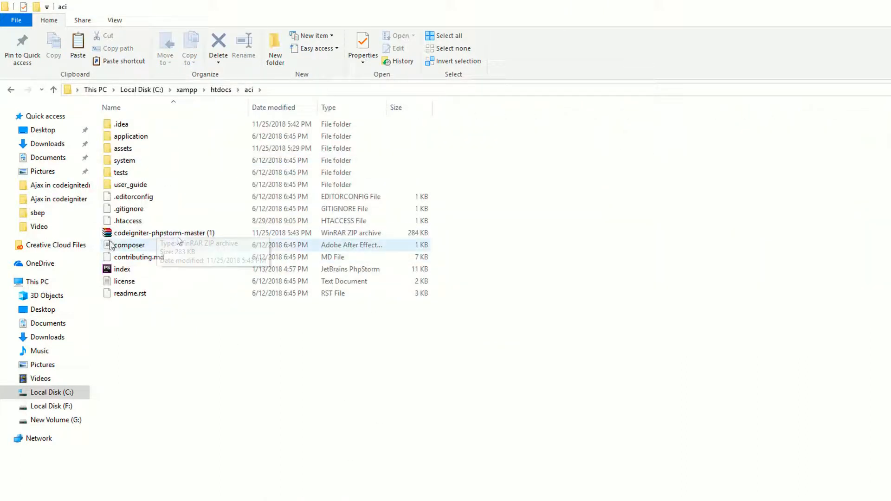
pyautogui.rightClick(162, 233)
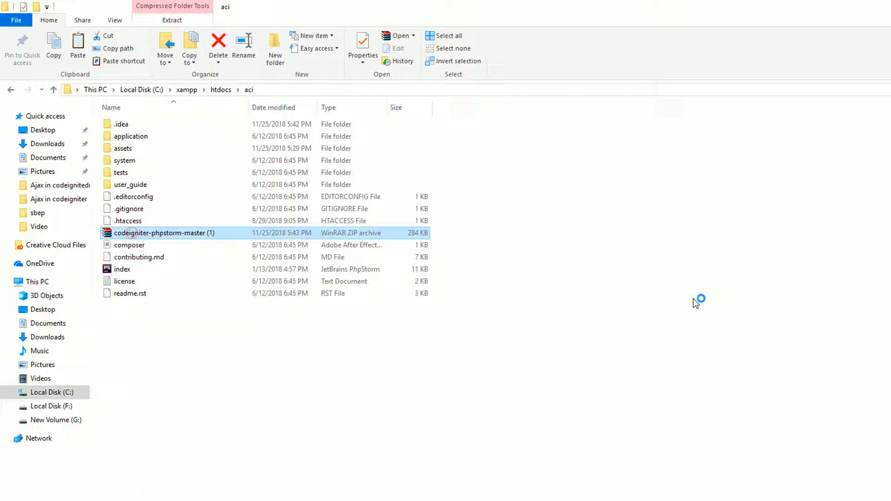
pyautogui.doubleClick(164, 234)
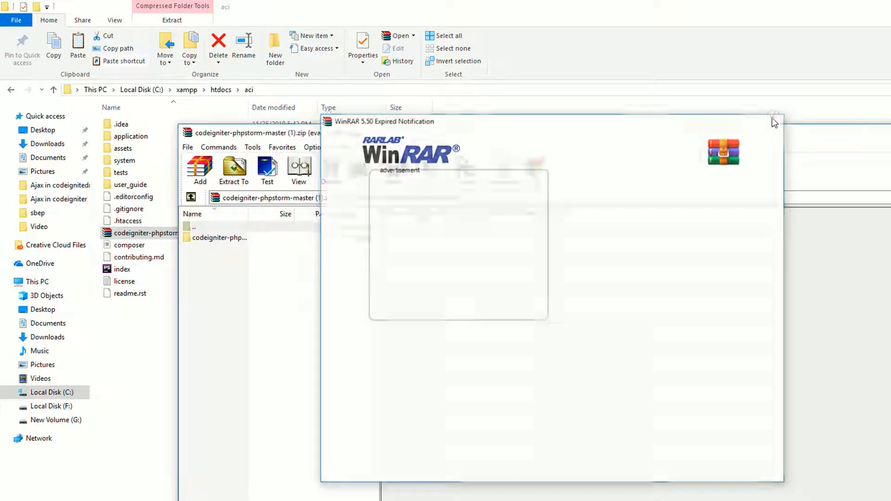
pyautogui.click(774, 117)
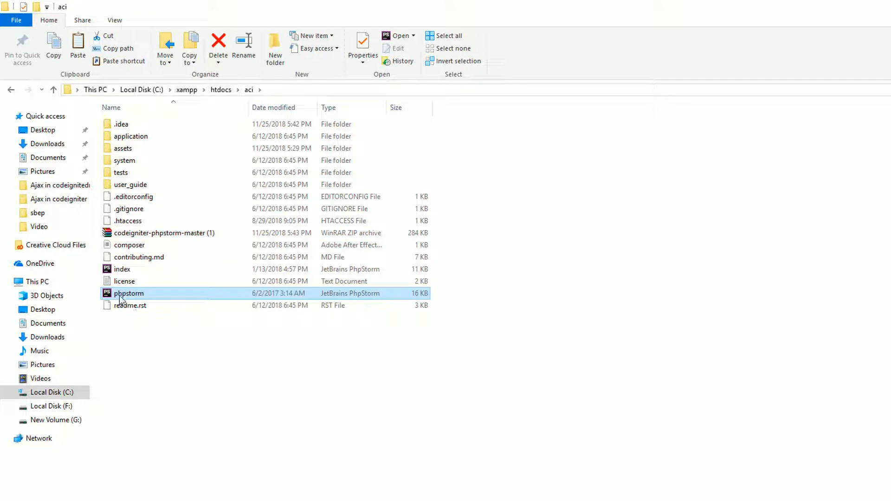
pyautogui.click(165, 232)
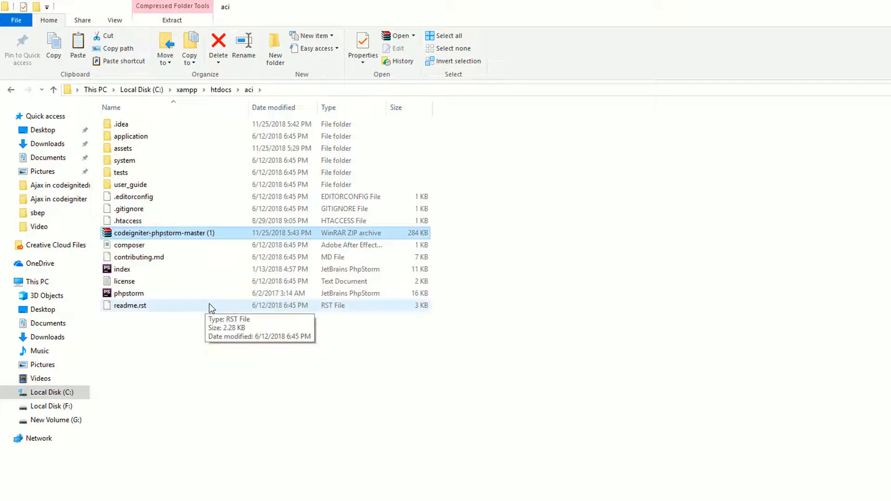
pyautogui.click(218, 42)
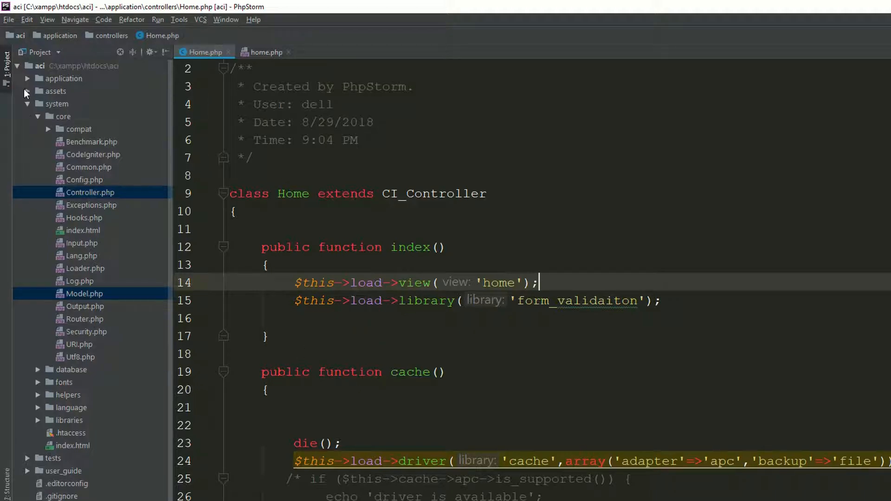
# - Collapse and re-expand system to spot phpstorm.php, then select core Controller.php
pyautogui.click(27, 103)
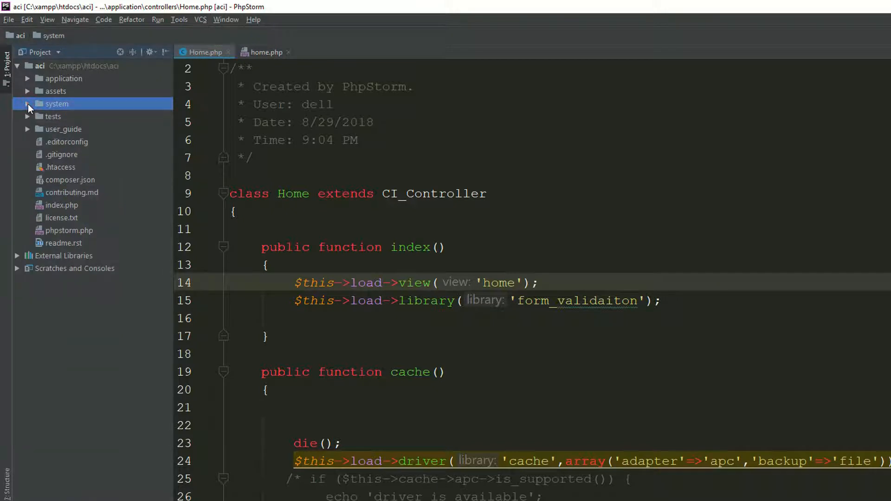
pyautogui.click(28, 104)
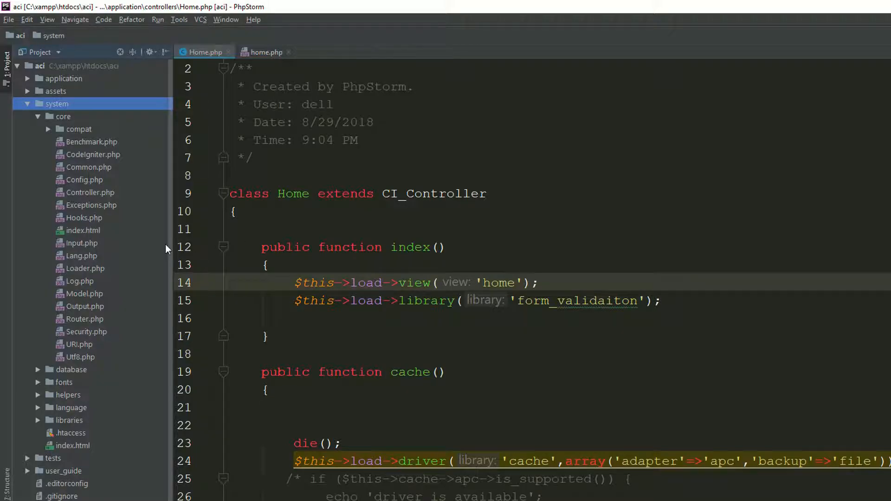
pyautogui.click(90, 192)
pyautogui.write('$this->')
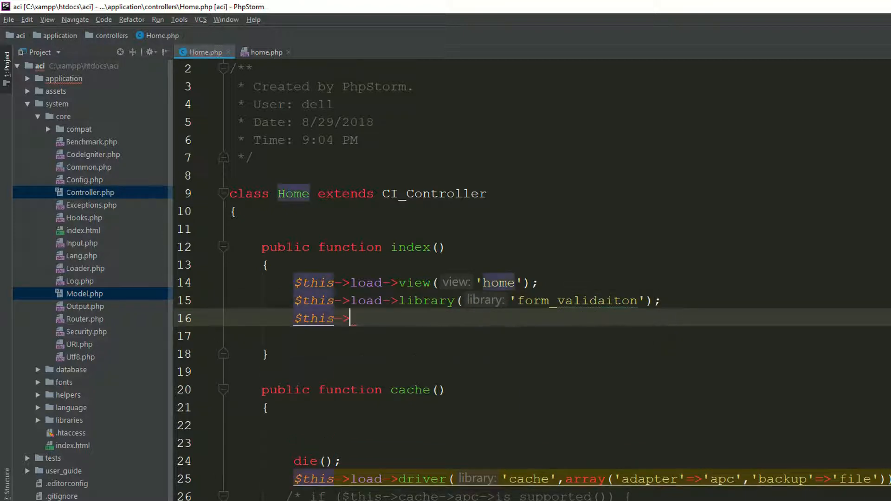
# - Type form_validation-> and set_r to browse suggestions like set_rules
pyautogui.write('form_validation')
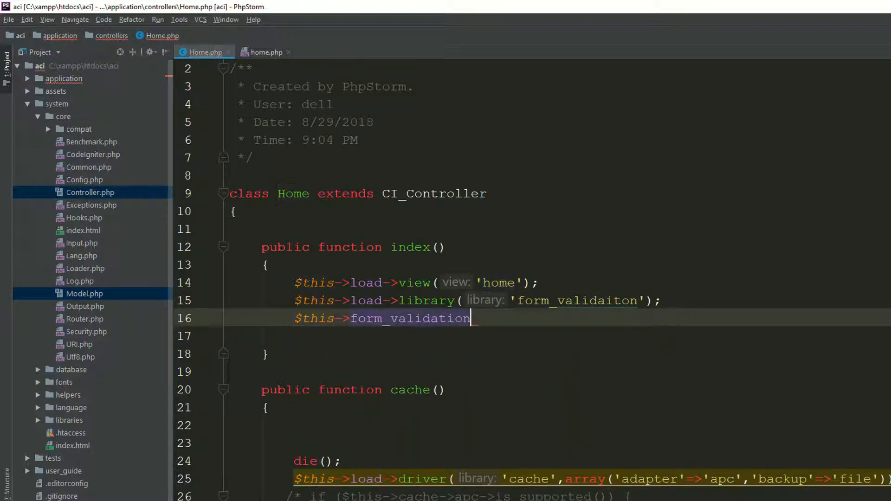
pyautogui.write('->')
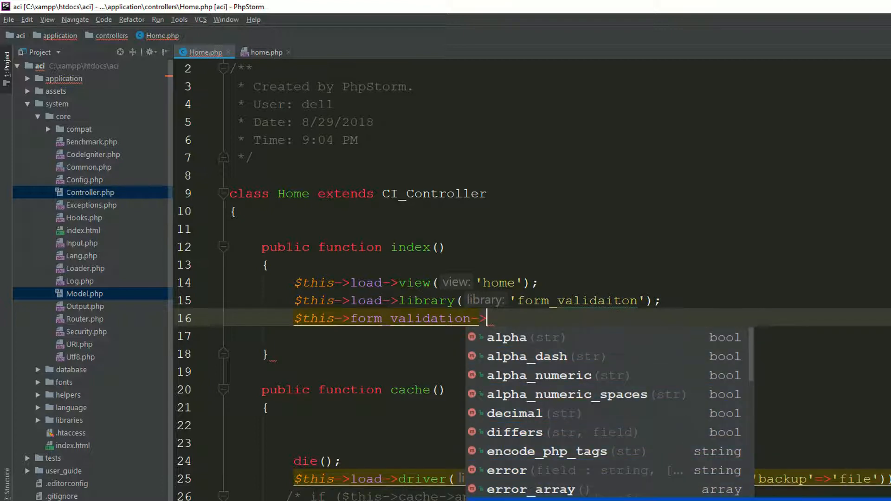
pyautogui.scroll(-3)
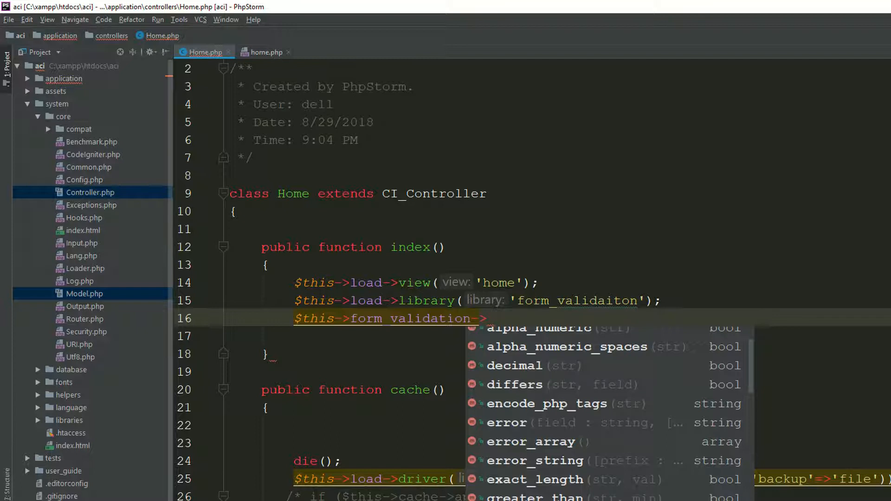
pyautogui.write('set')
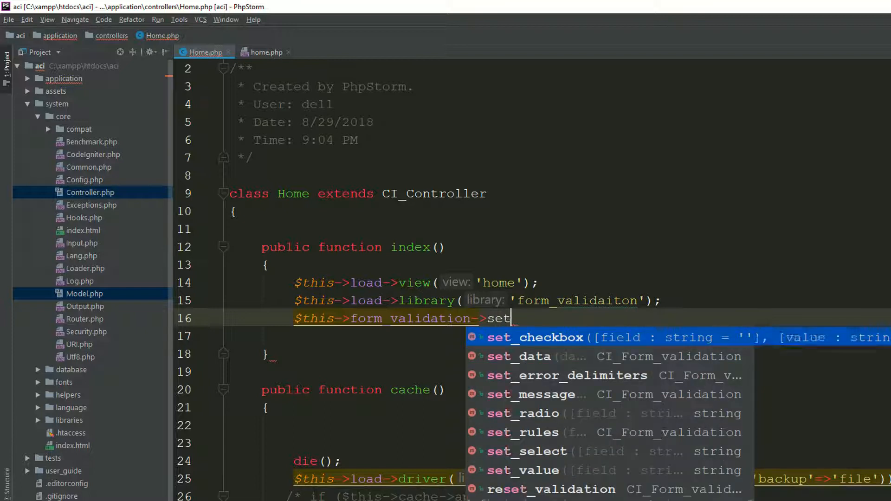
pyautogui.write('_r')
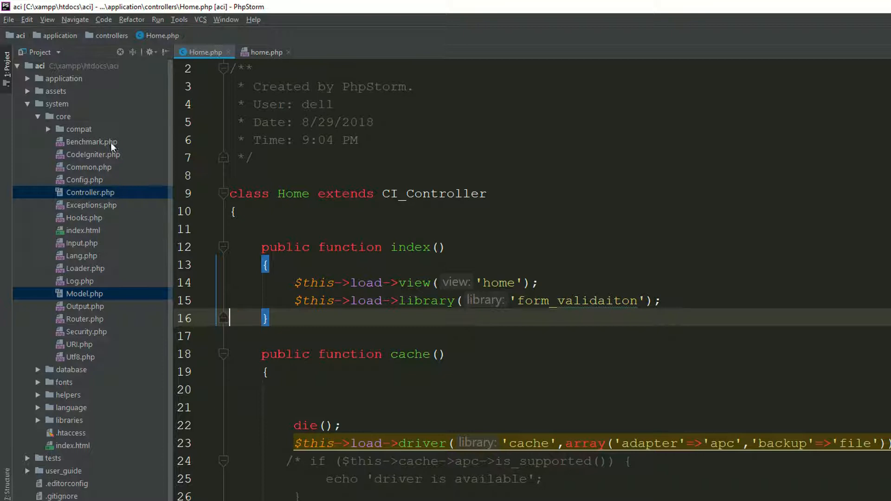
# - Fold the system/core folder in the aci project tree to reveal the root files
pyautogui.click(37, 116)
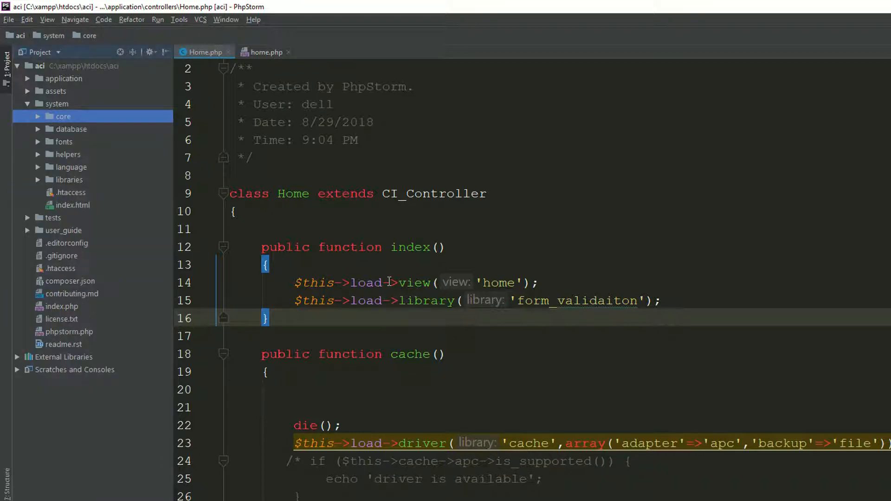
pyautogui.moveTo(408, 297)
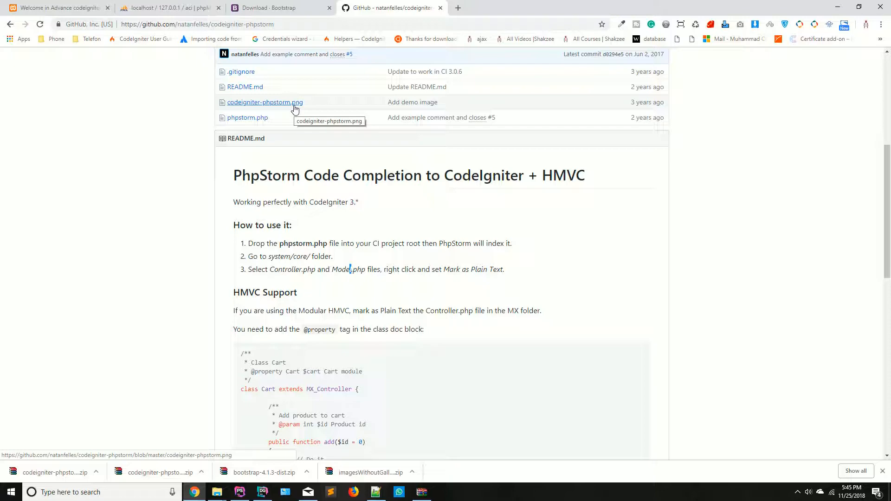
pyautogui.click(240, 493)
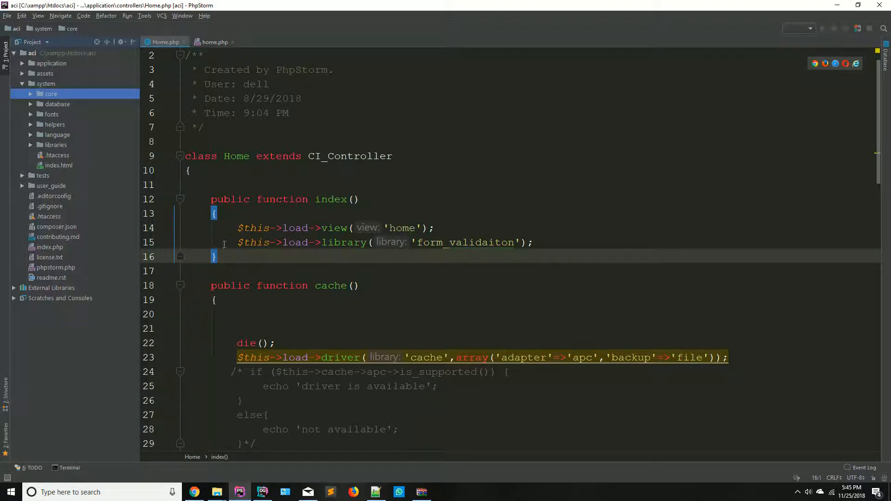
pyautogui.press('alt+tab')
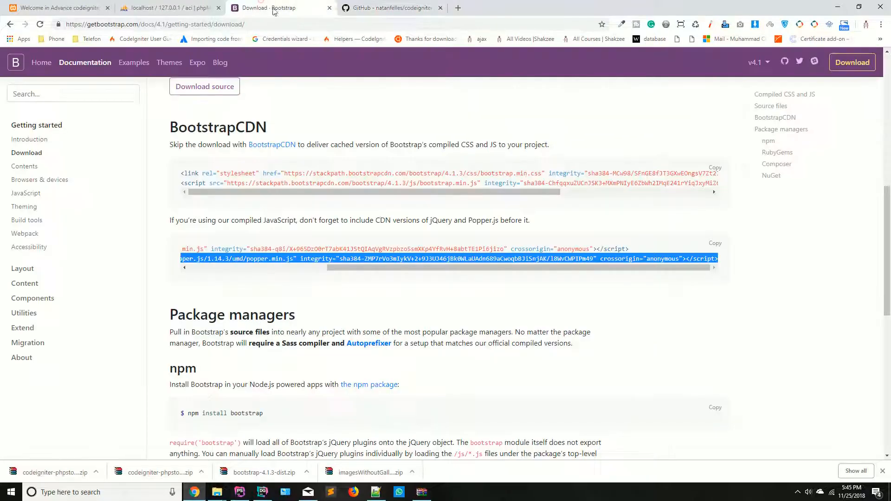
pyautogui.click(389, 7)
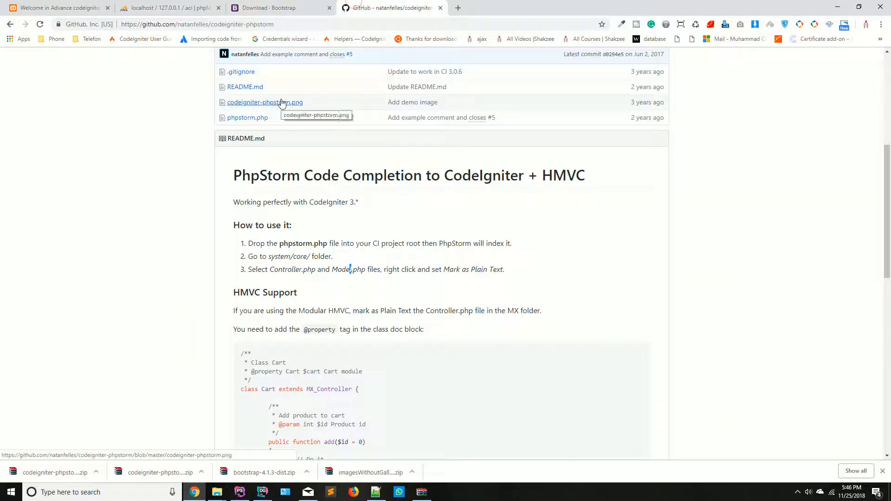